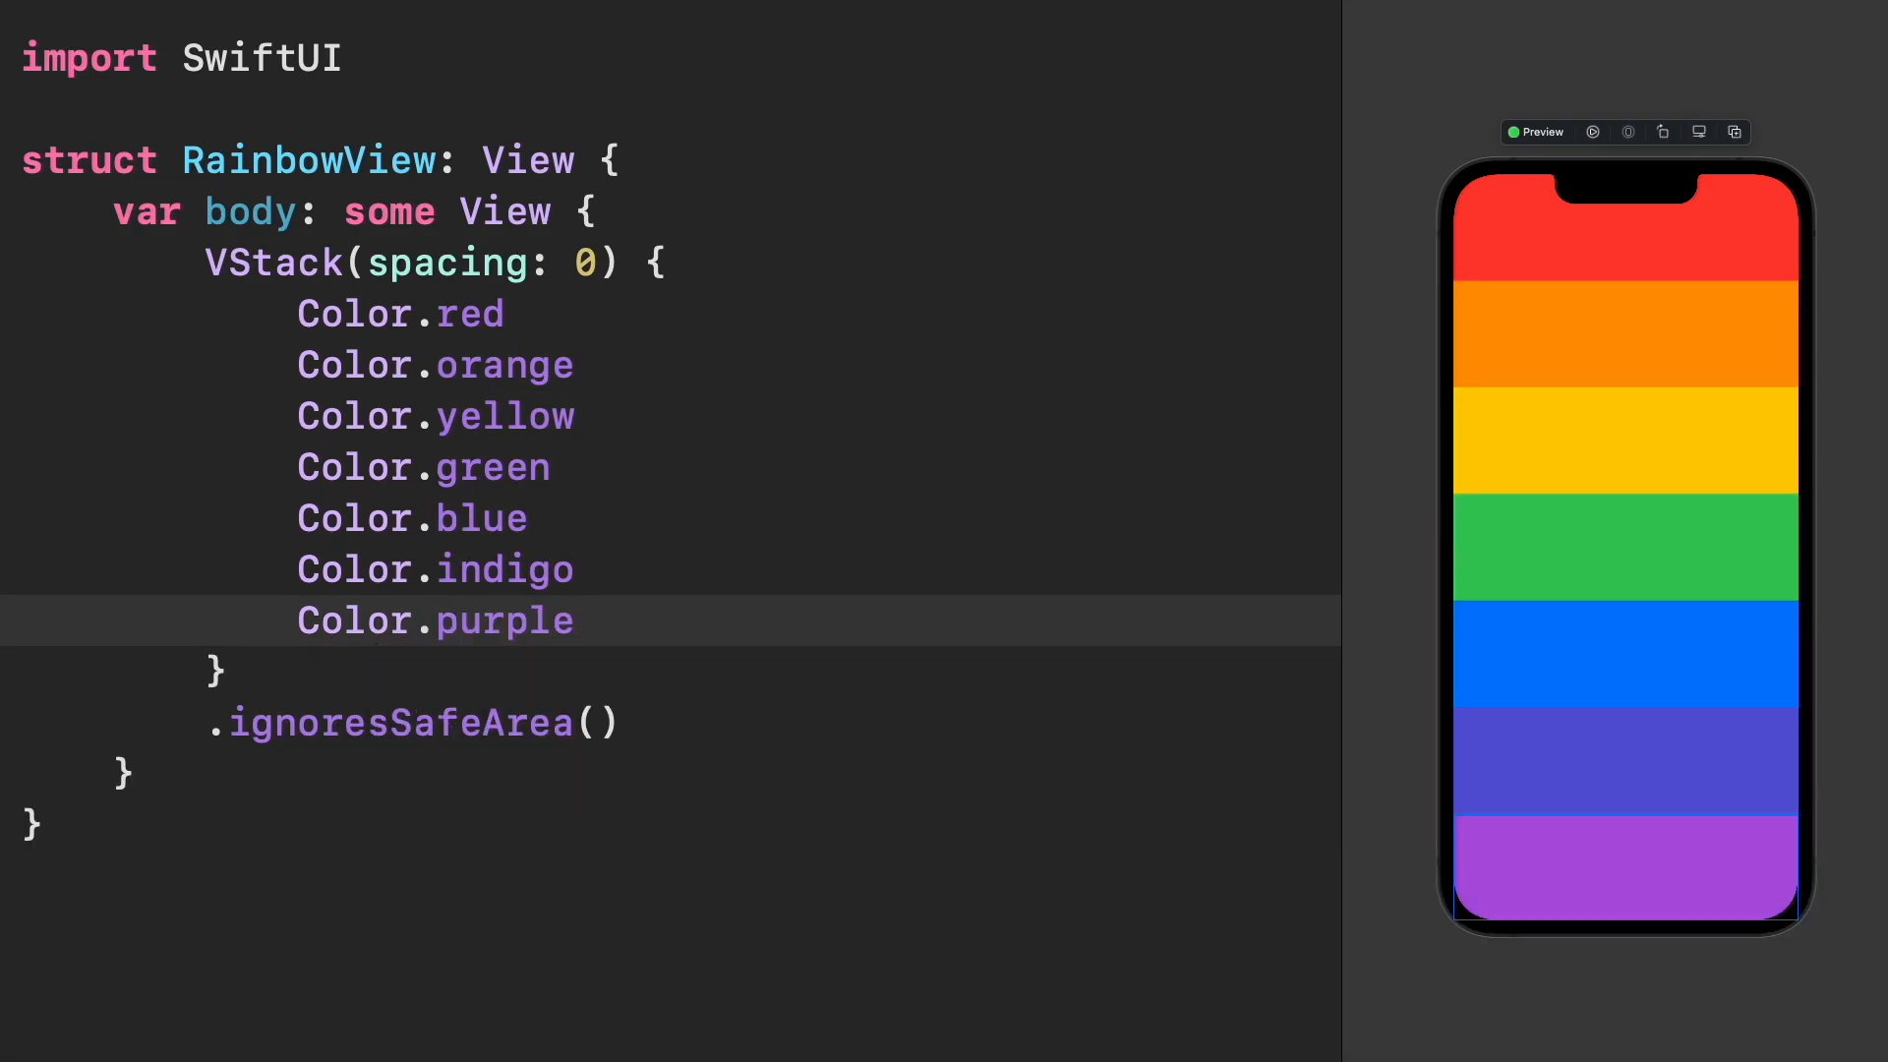
- Begin another Color line in the rainbow VStack after the pink, red and orange stripes
text(Color.orange)
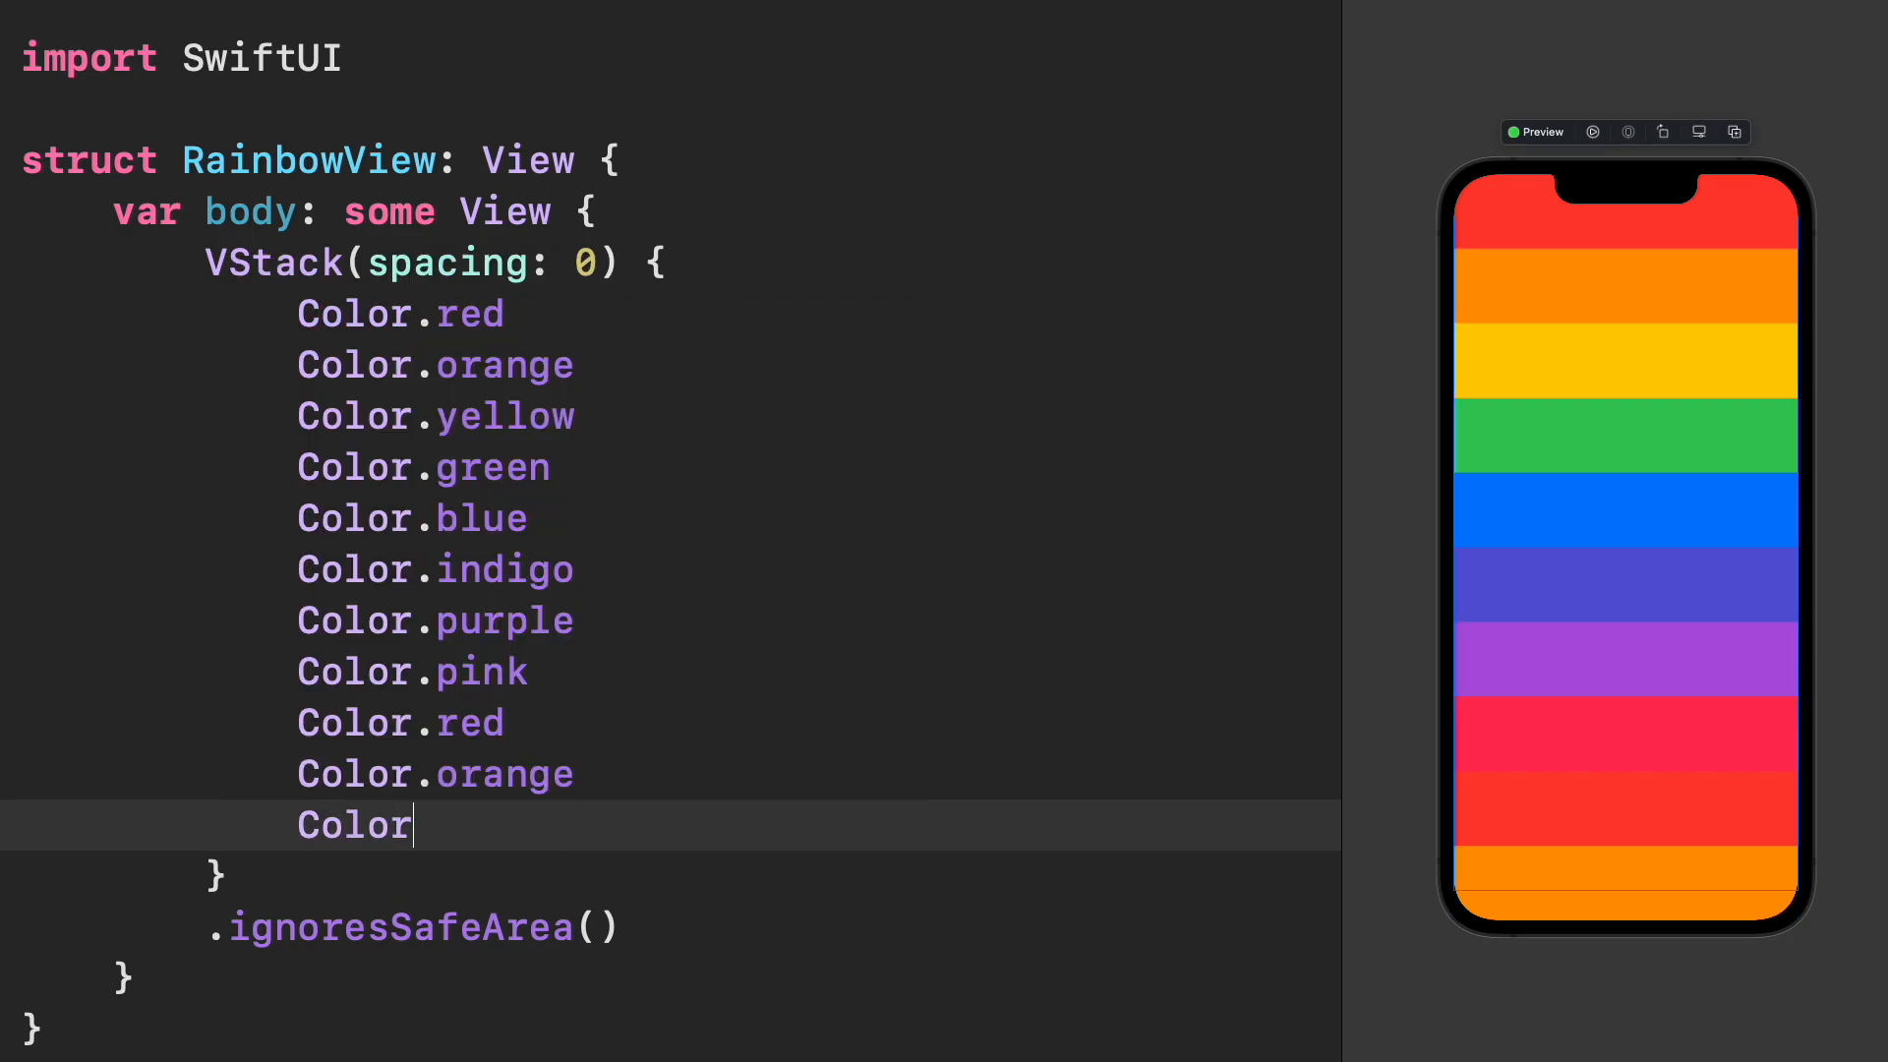
- Complete the eleventh entry as Color.brown, triggering the 'Extra argument in call' error
text(.brown)
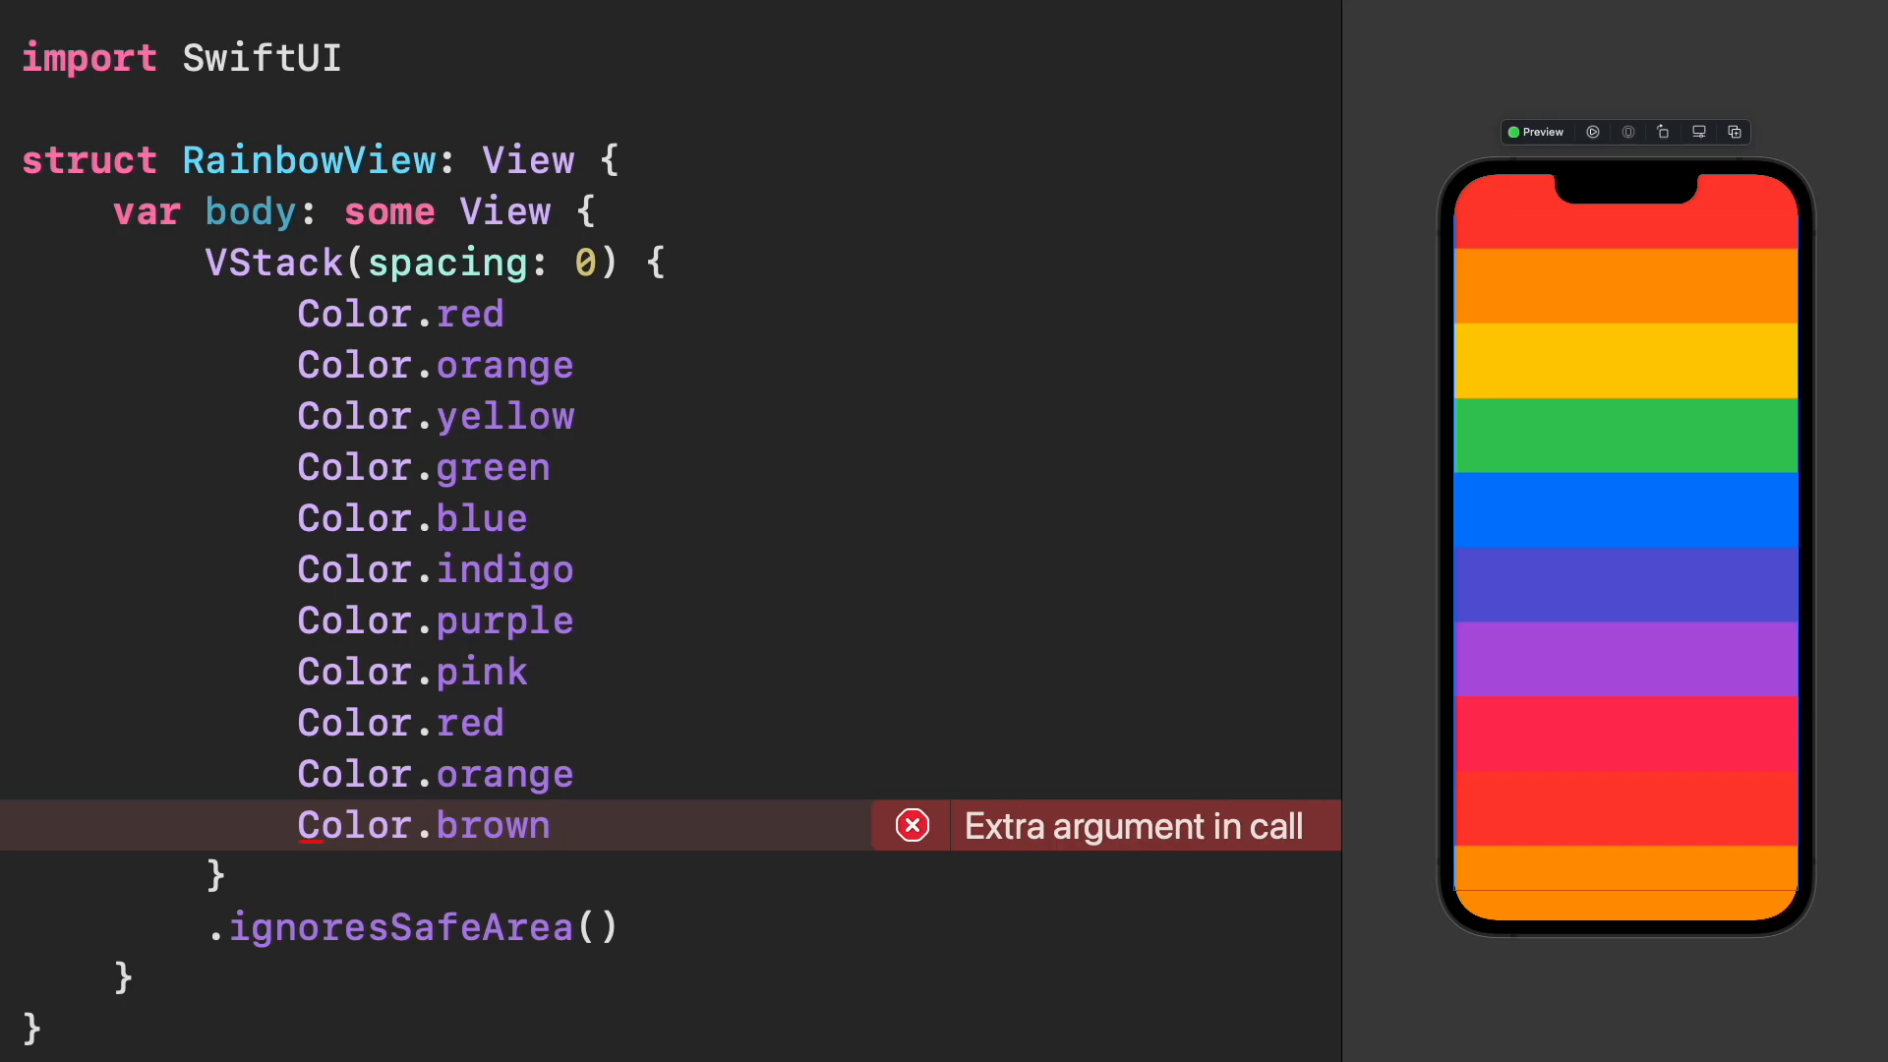
click(553, 824)
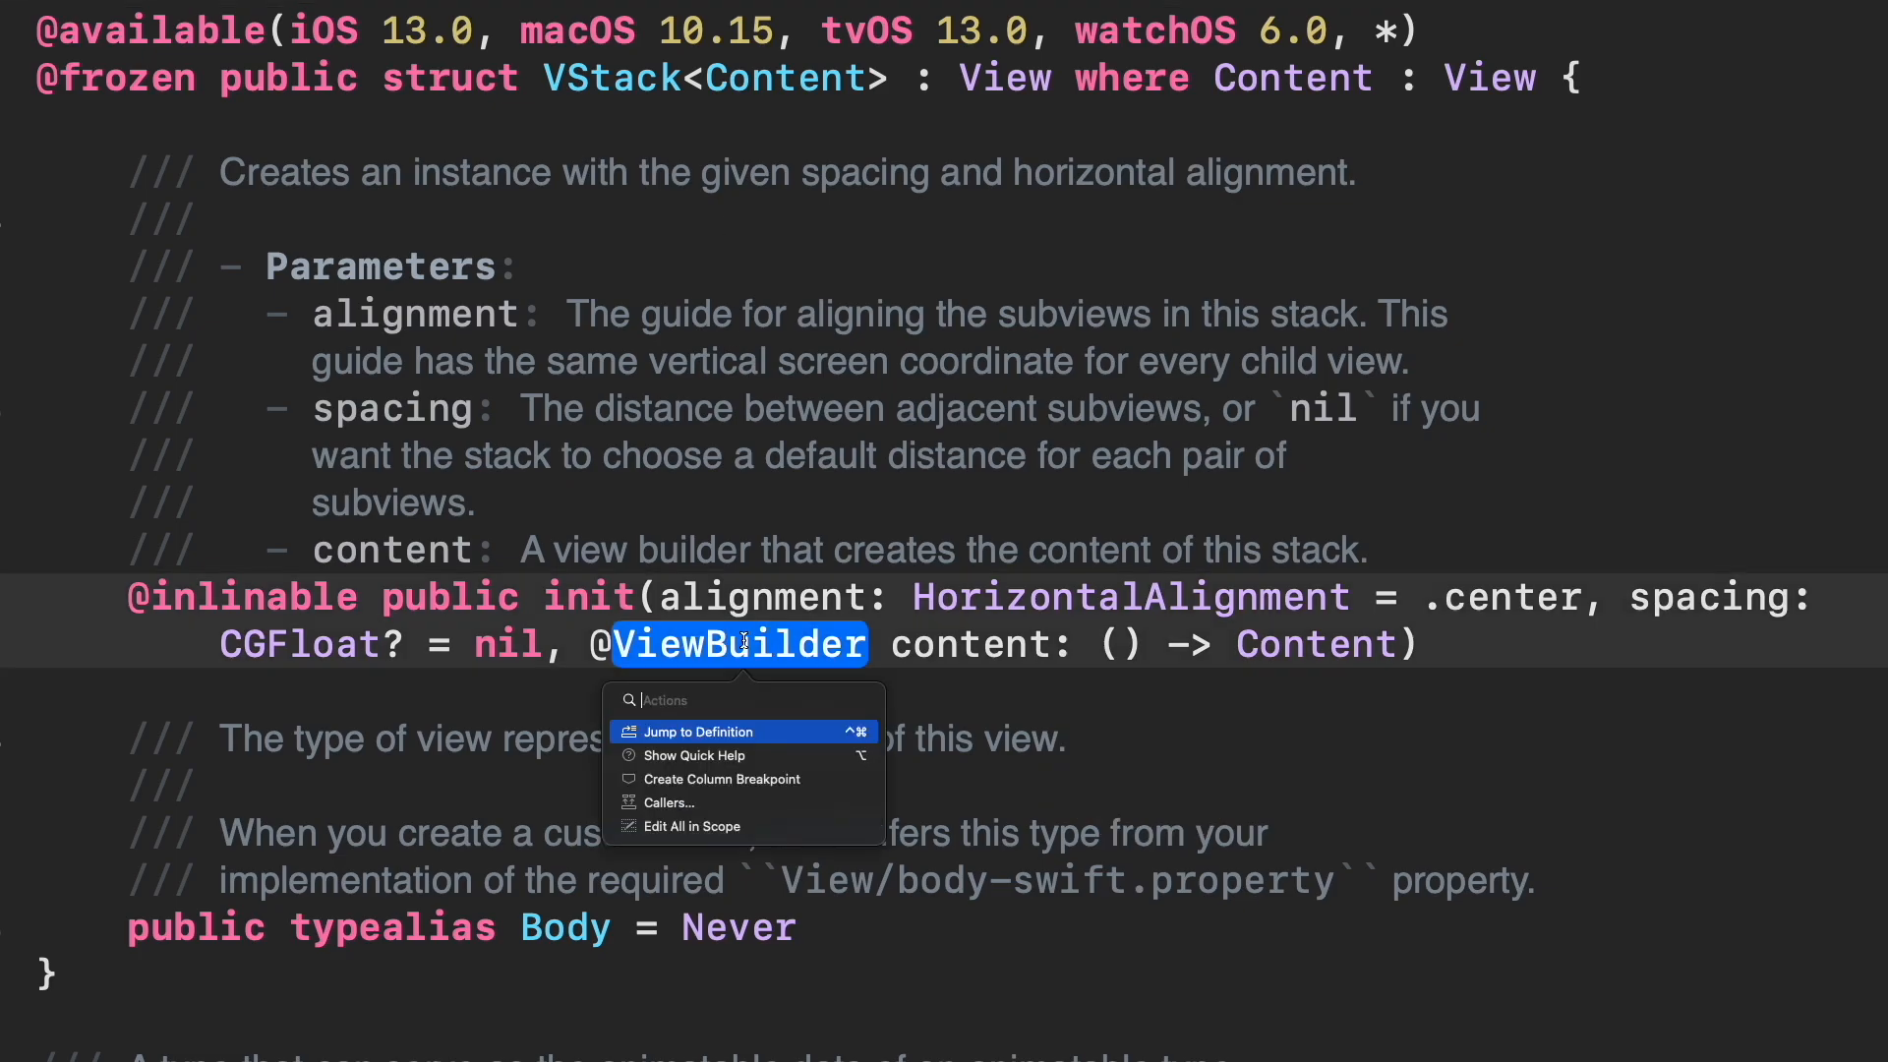
click(696, 731)
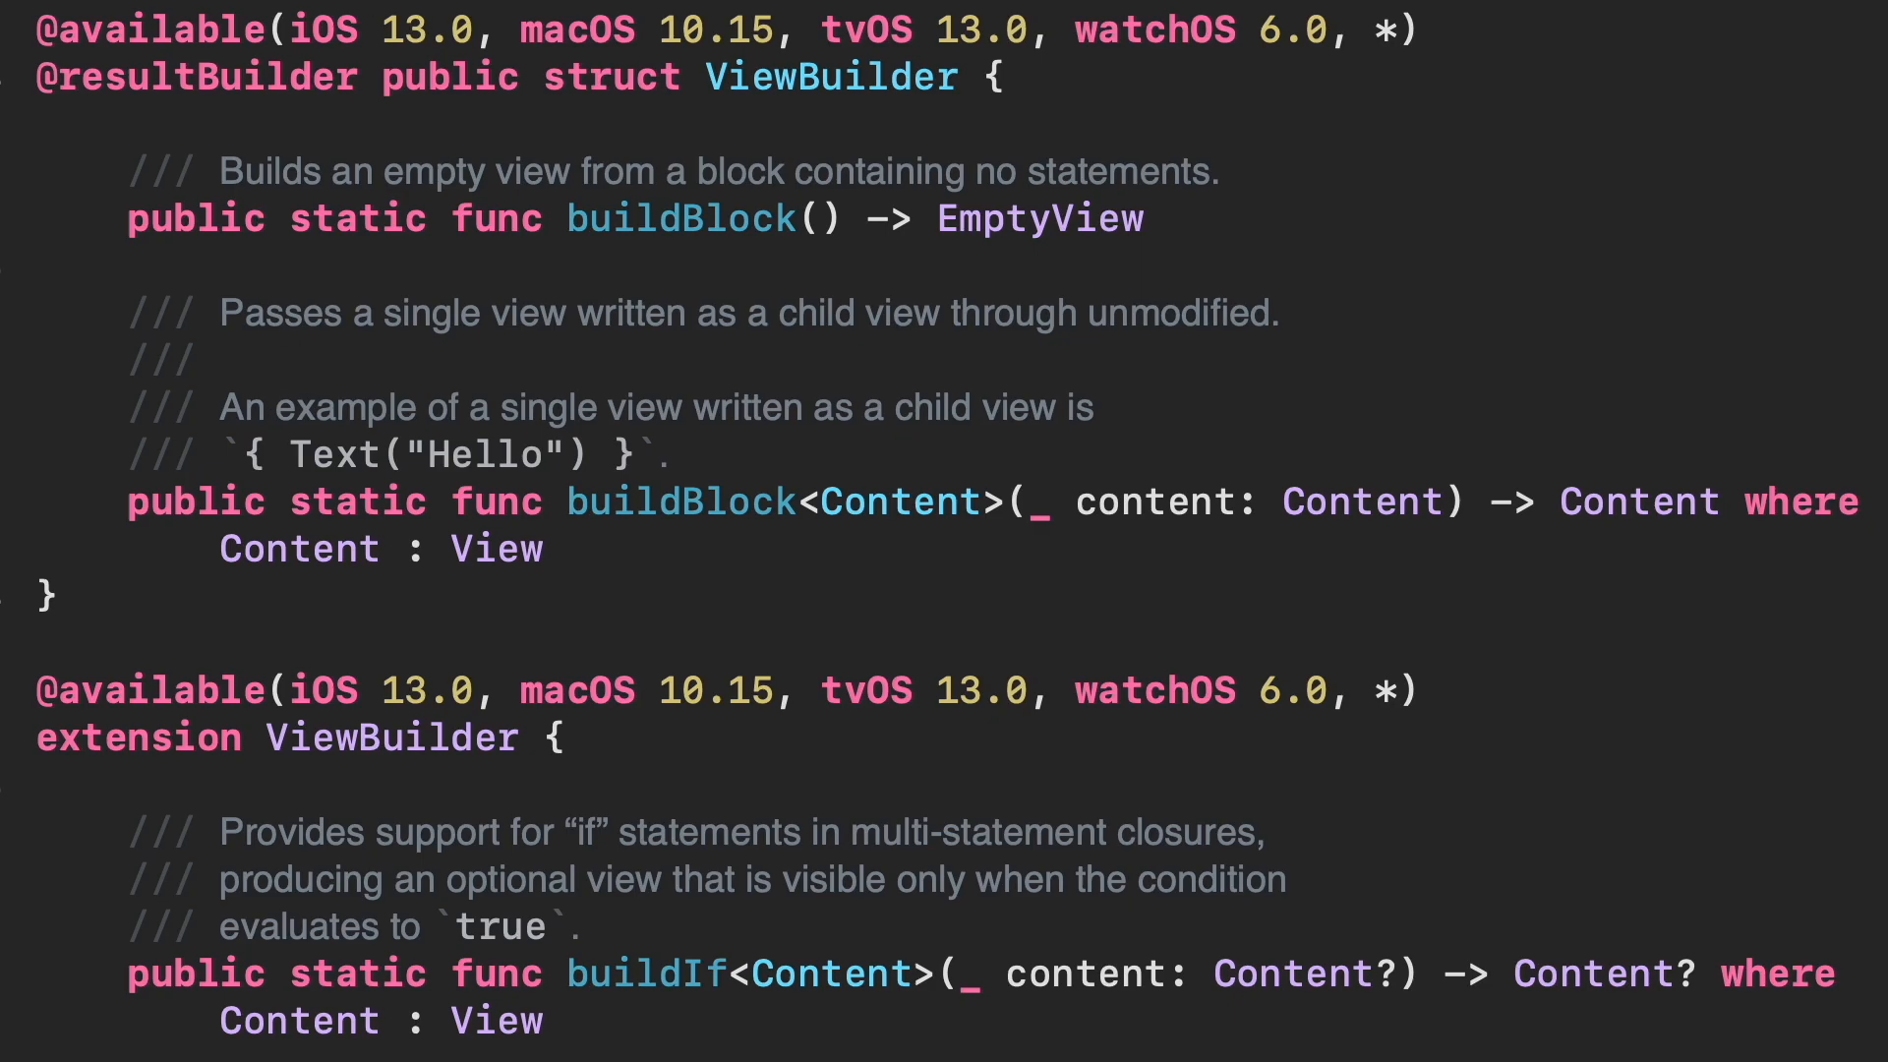
double_click(187, 77)
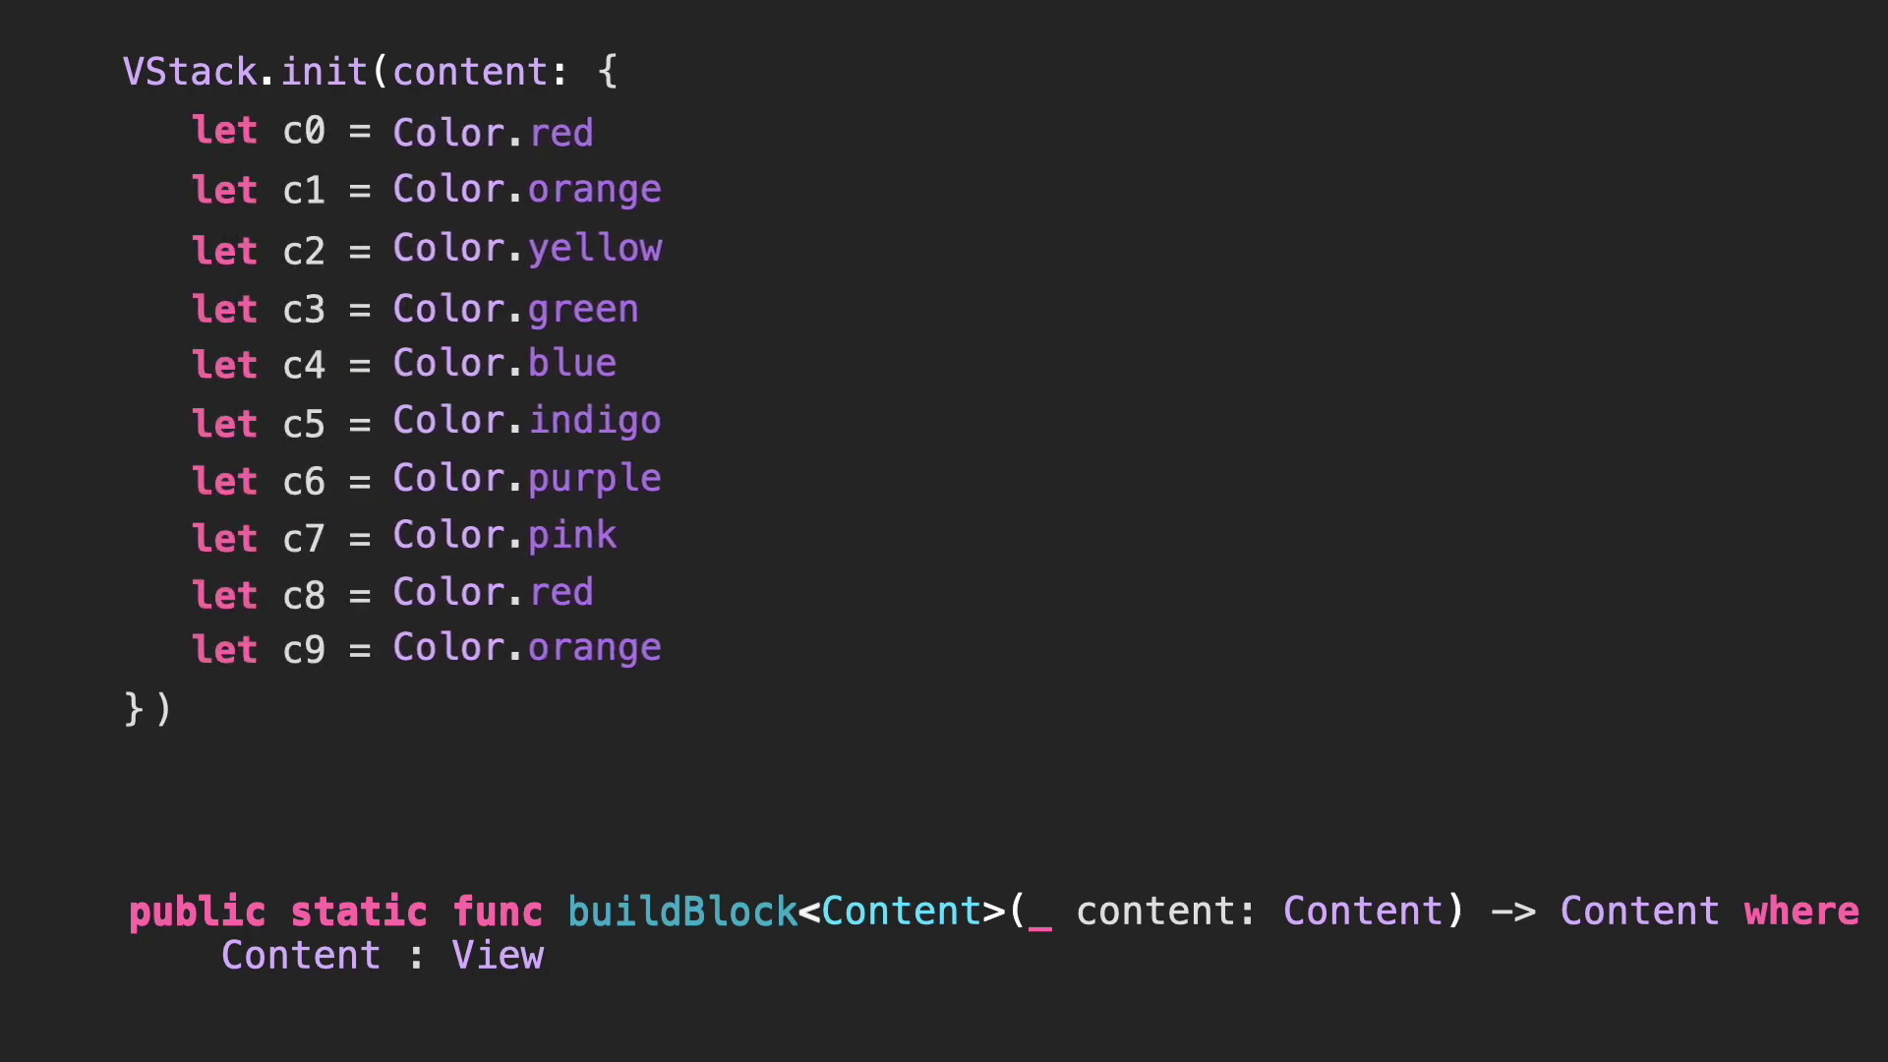
- Return ViewBuilder.buildBlock(c0, c1, c2, c3, c4, c5, c6, c7, c8, c9) from the closure
text(return ViewBuilder.buildBlock(c0)
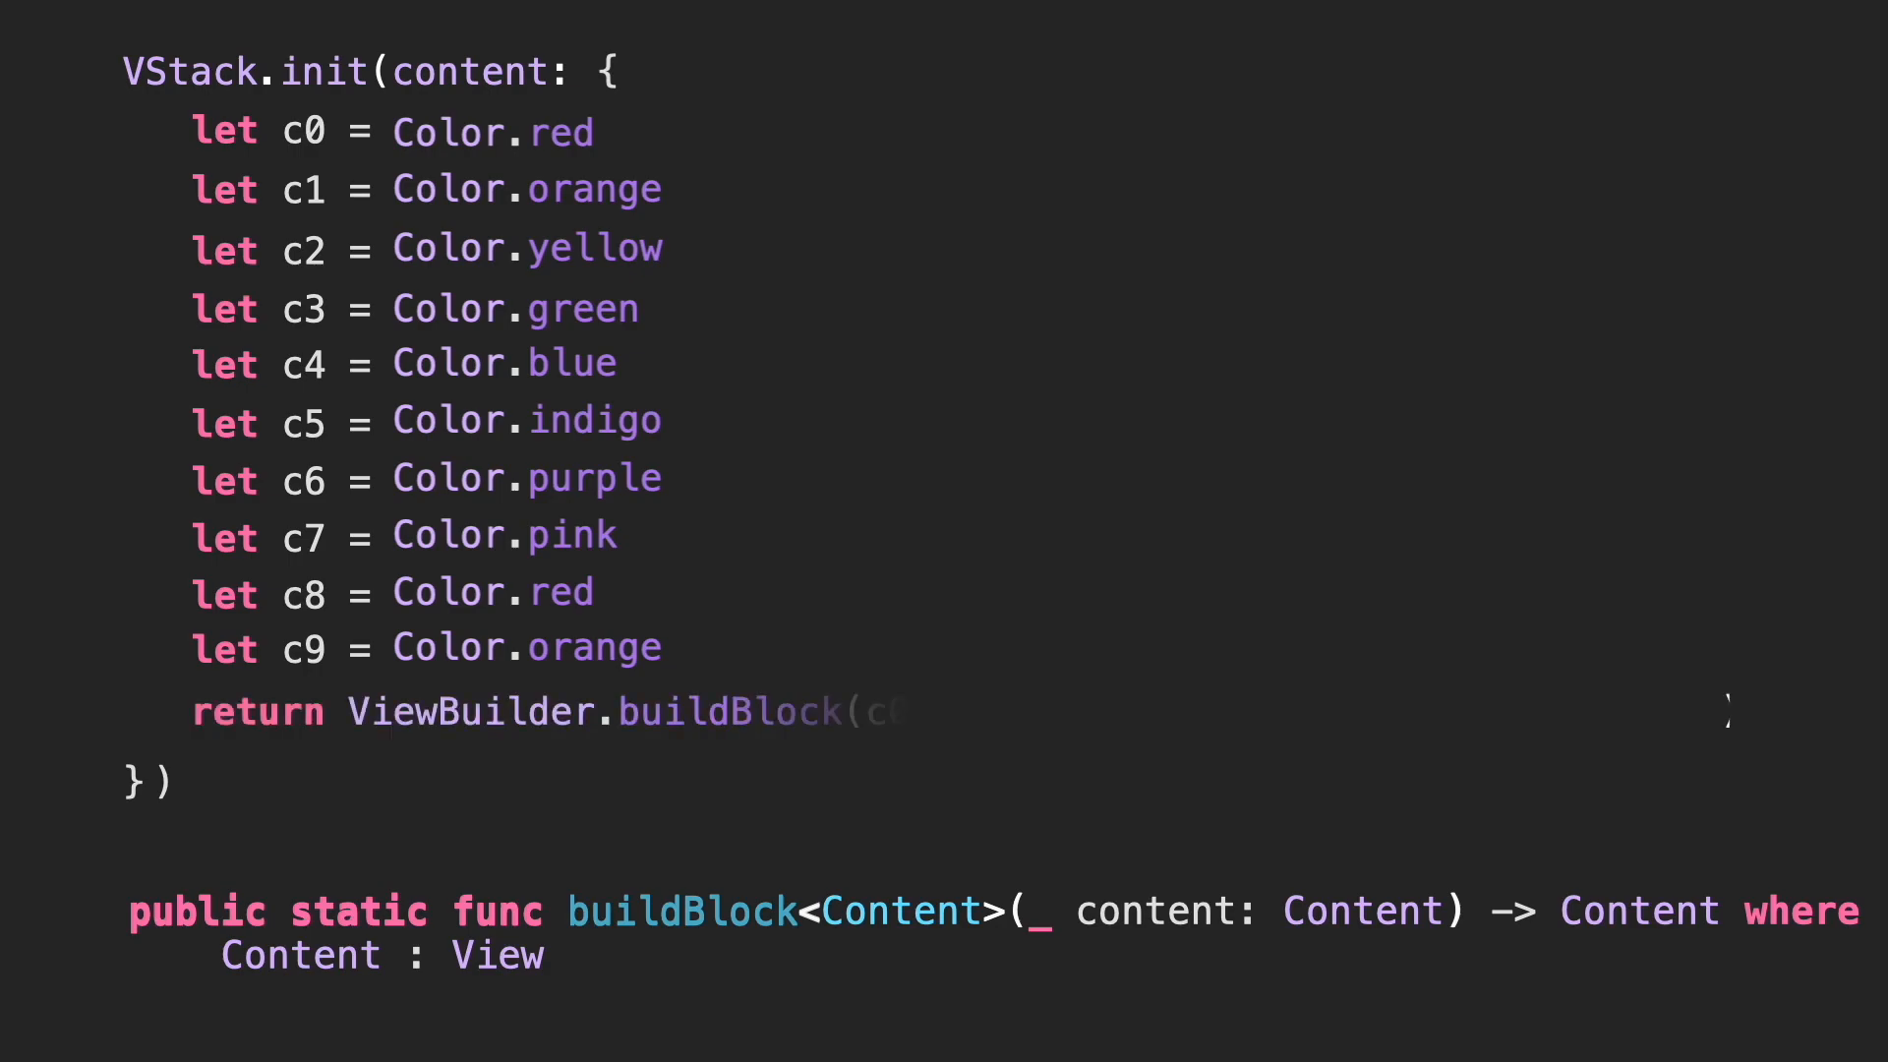
text(c0, c1, c2, c3, c4, c5, c6, c7, c8, c9))
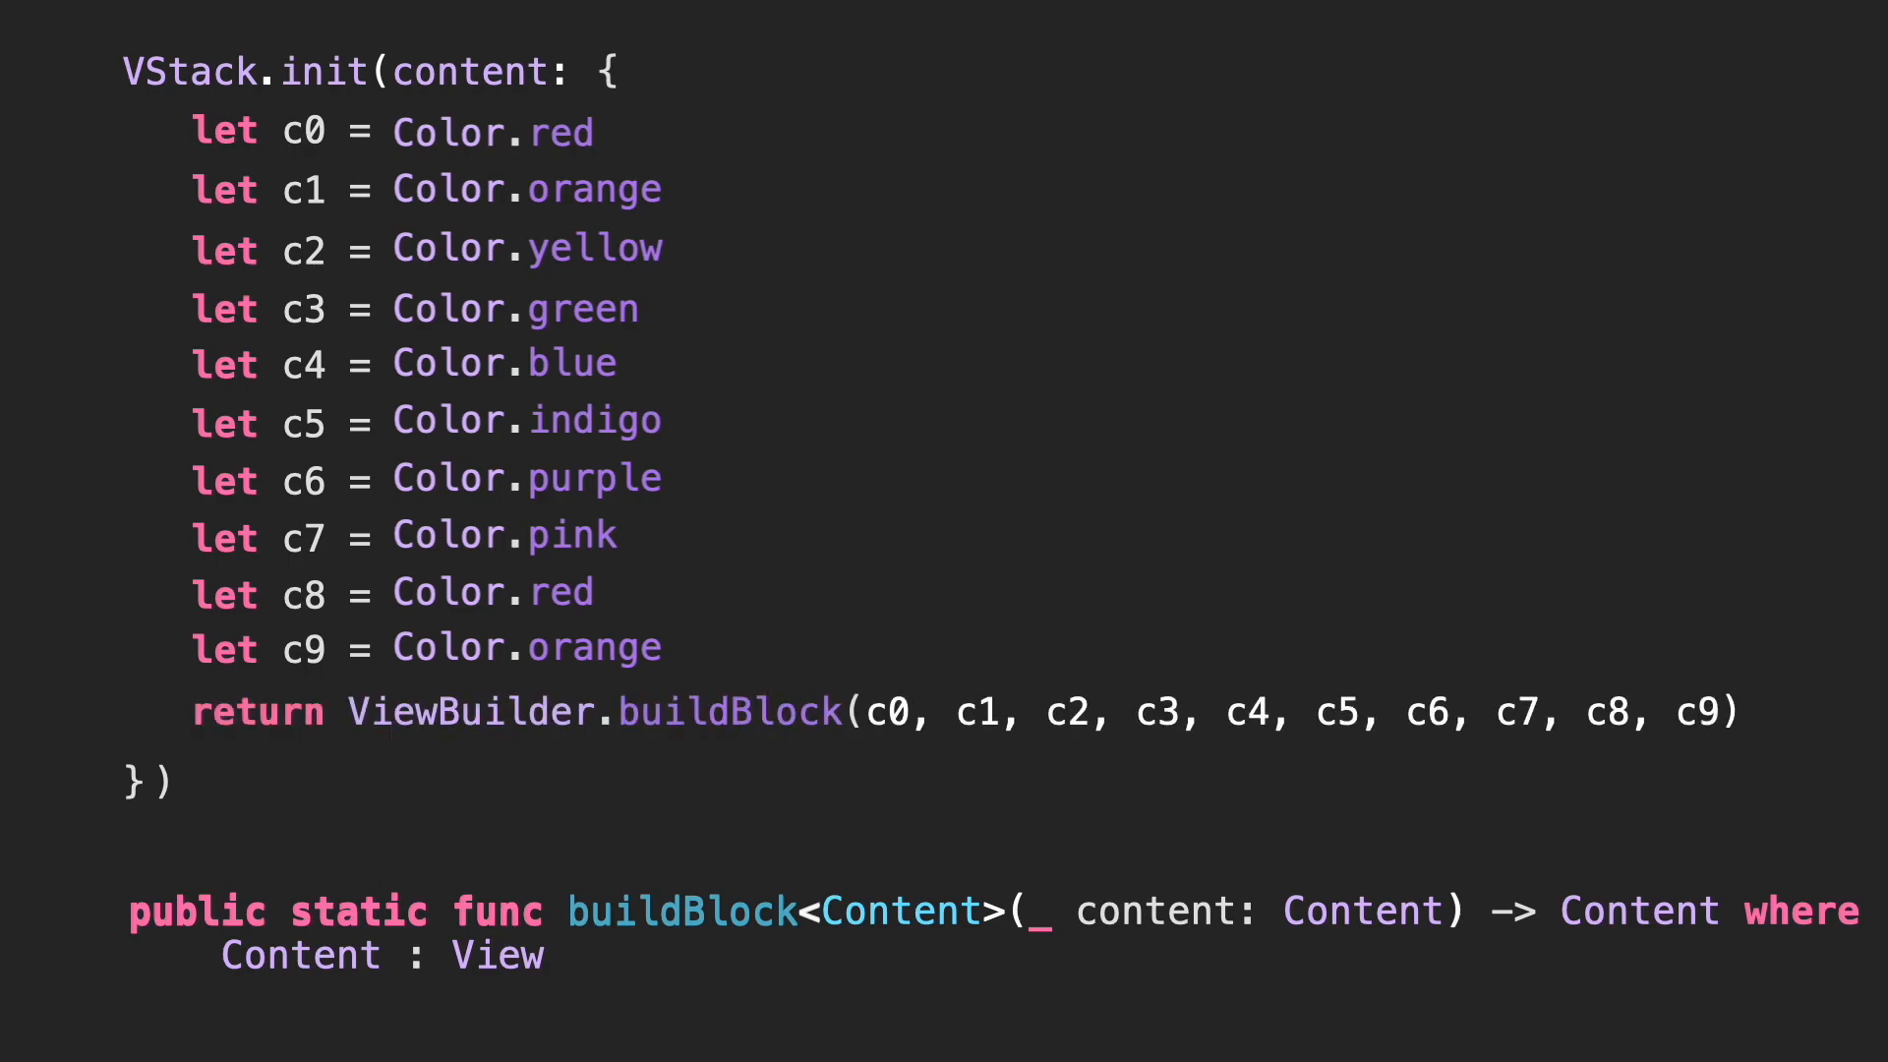
- Scroll the ViewBuilder extensions down to the last buildBlock overload taking C0 through C9
scroll(down, 3)
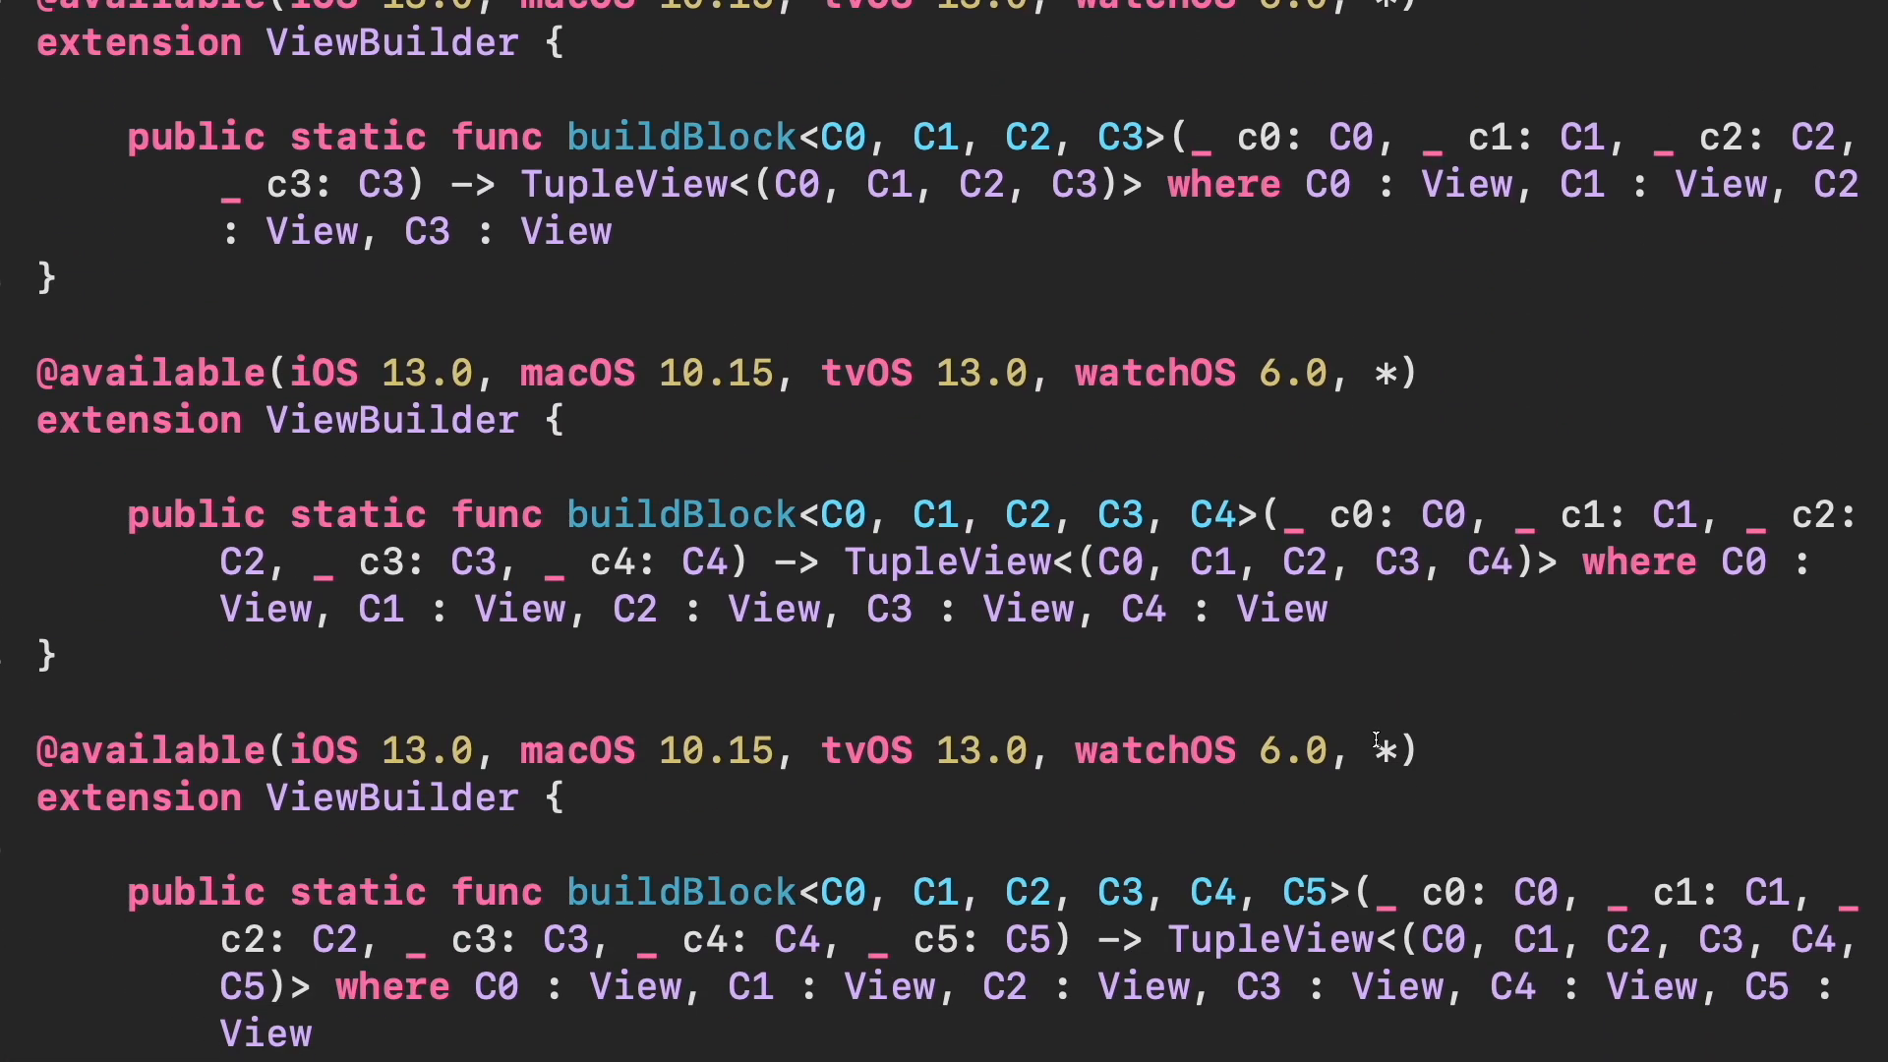
scroll(down, 3)
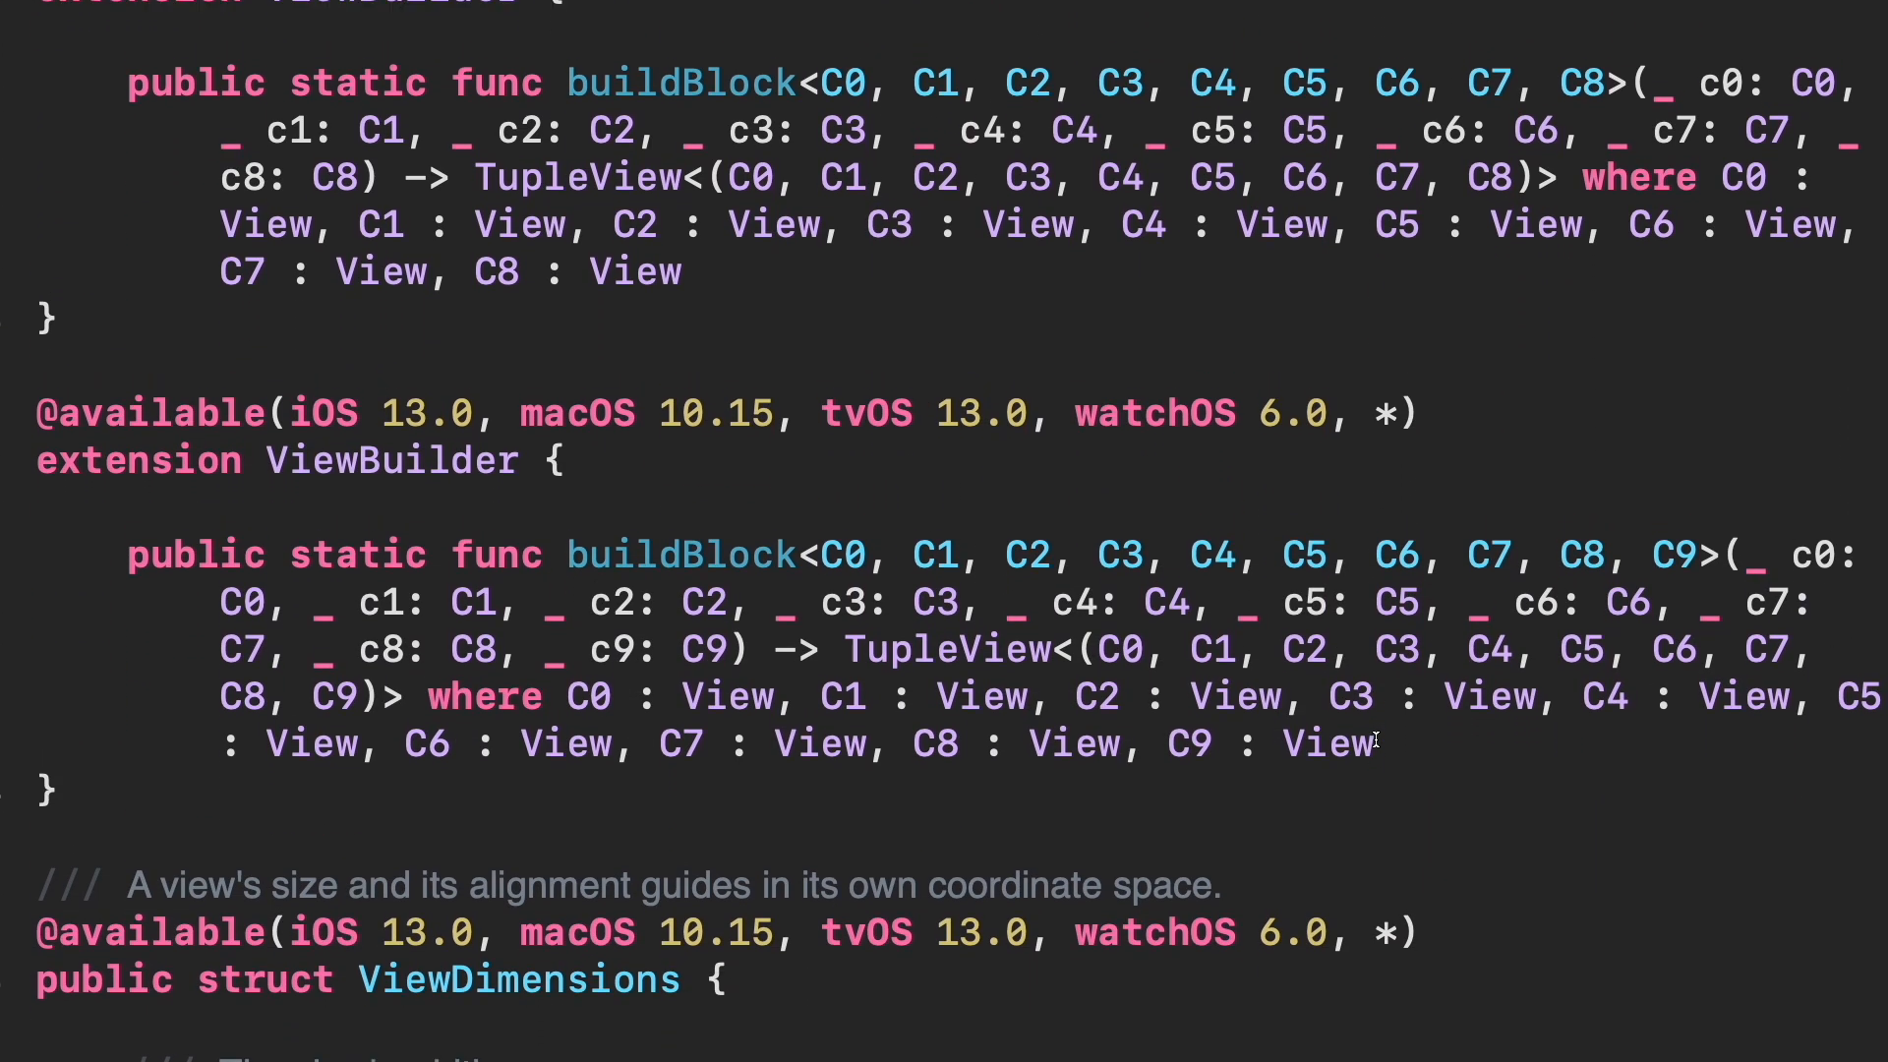